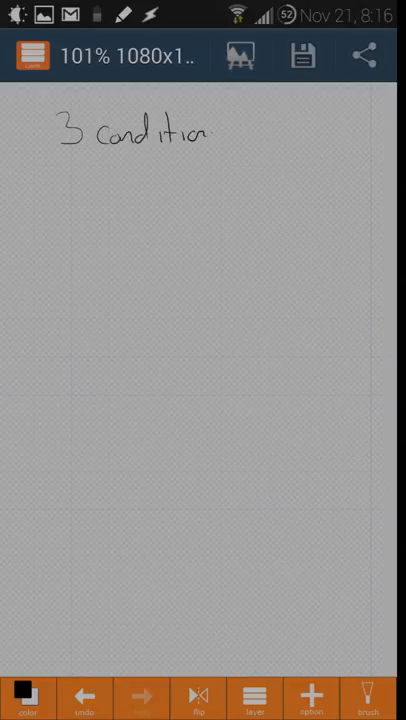
Step: Handwrite "3 conditioned stimulus" with "light, sound, flavor" below it and "water" underneath
{"action": "left_click_drag", "start_coordinate": [210, 130], "coordinate": [264, 136]}
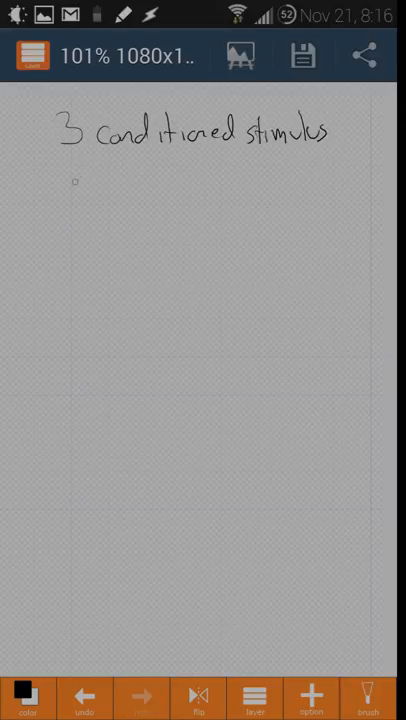
{"action": "left_click_drag", "start_coordinate": [64, 180], "coordinate": [116, 184]}
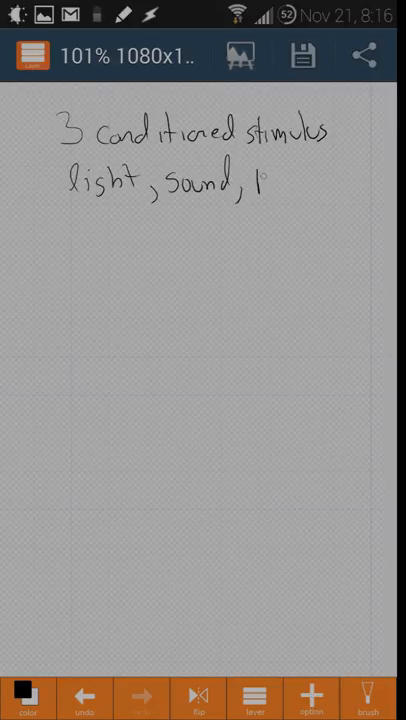
{"action": "left_click_drag", "start_coordinate": [264, 184], "coordinate": [320, 184]}
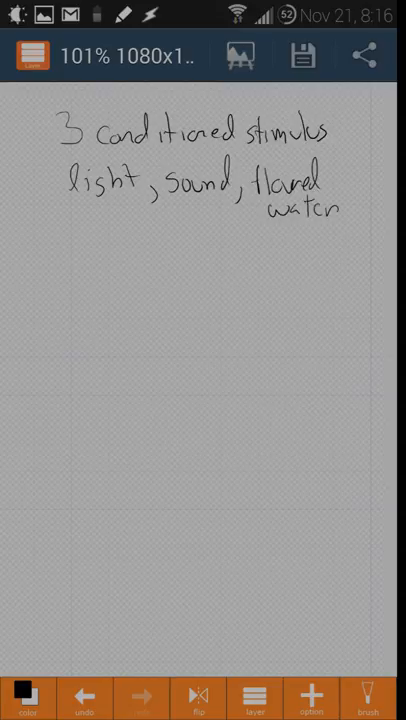
{"action": "left_click_drag", "start_coordinate": [48, 260], "coordinate": [80, 258]}
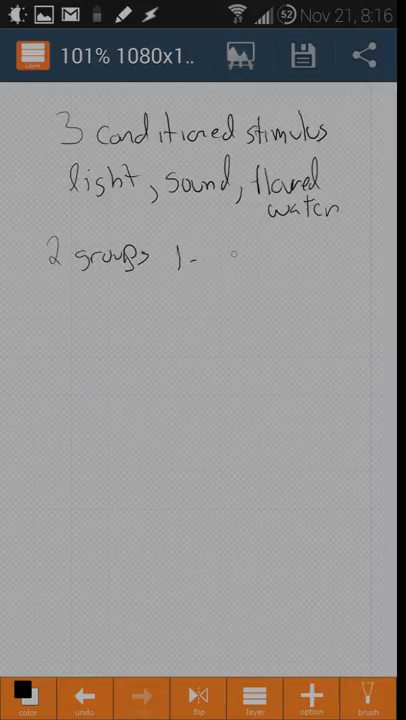
Step: Handwrite "2 groups 1- gets shock (pain)" and "1- gets xray (nausea)" below the stimulus list
{"action": "type", "text": "gets 5"}
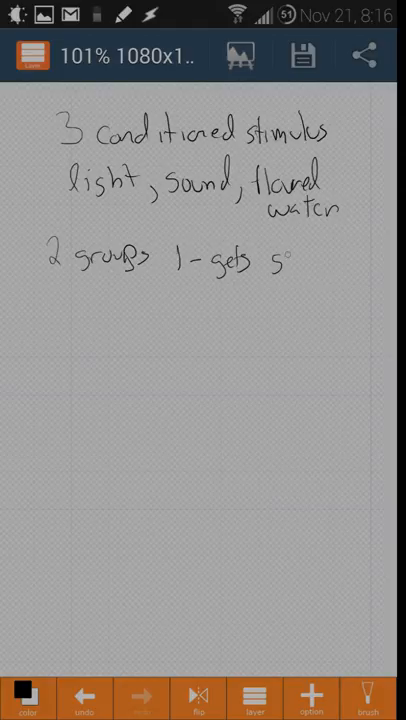
{"action": "type", "text": "k (pain"}
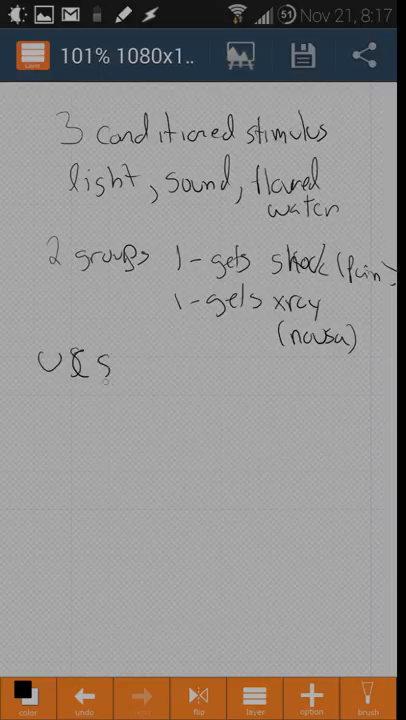
Step: Handwrite the UCS line below the groups, then switch to the textbook in ezPDF Reader
{"action": "left_click_drag", "start_coordinate": [120, 372], "coordinate": [164, 372]}
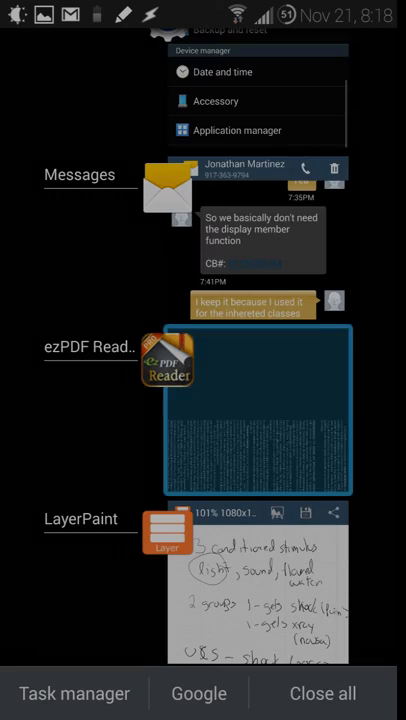
{"action": "left_click", "coordinate": [258, 408]}
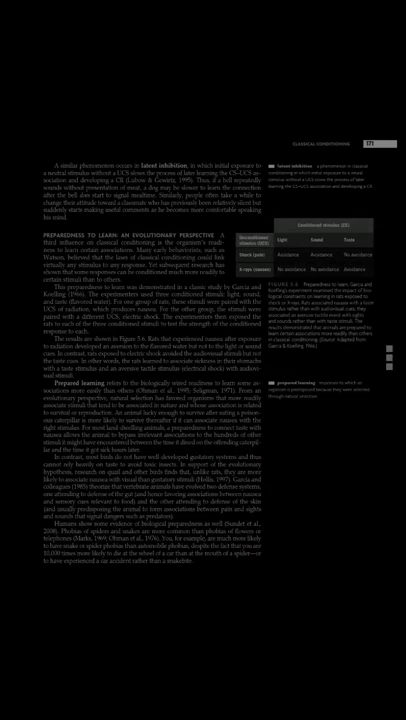